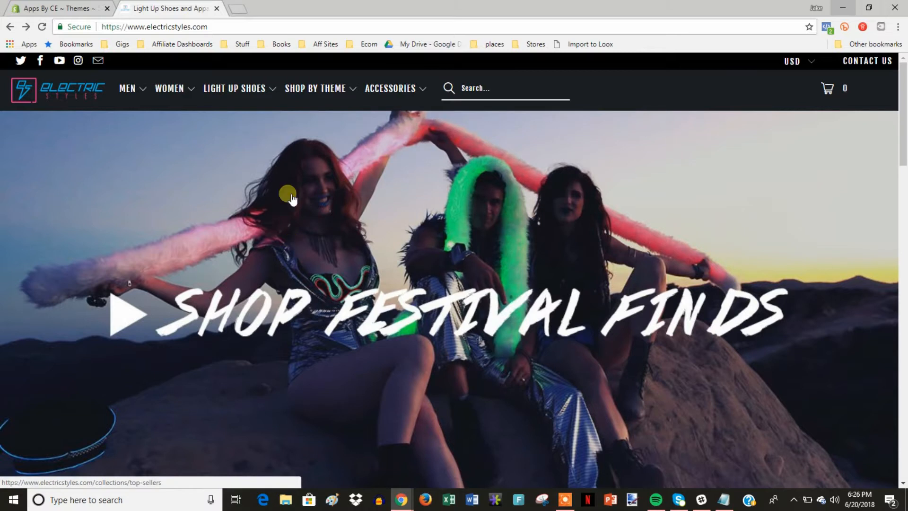
mouse_move(522, 201)
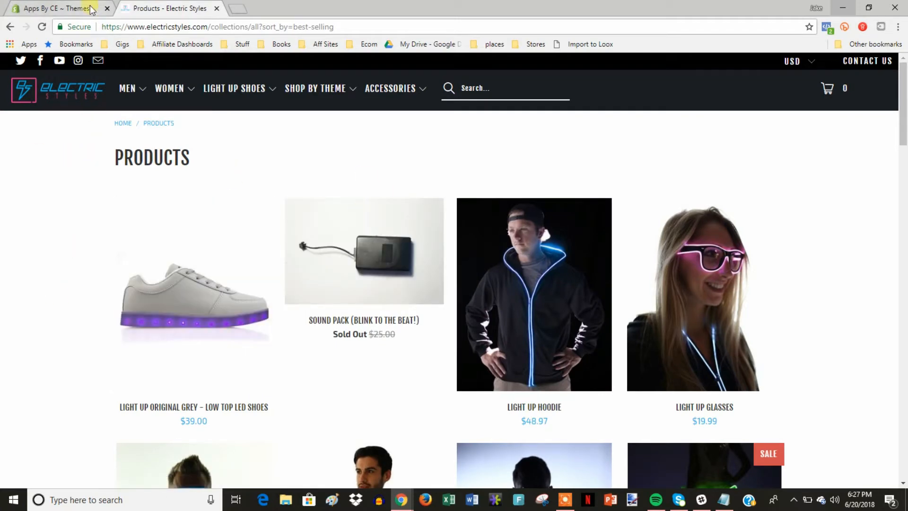
From the store admin's Online Store themes page, open the Debut theme's code editor.
left_click(52, 8)
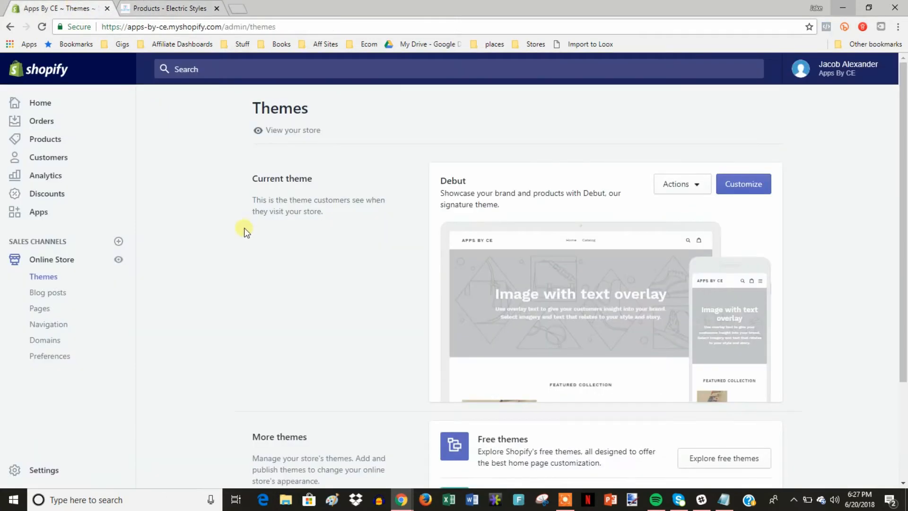
mouse_move(242, 143)
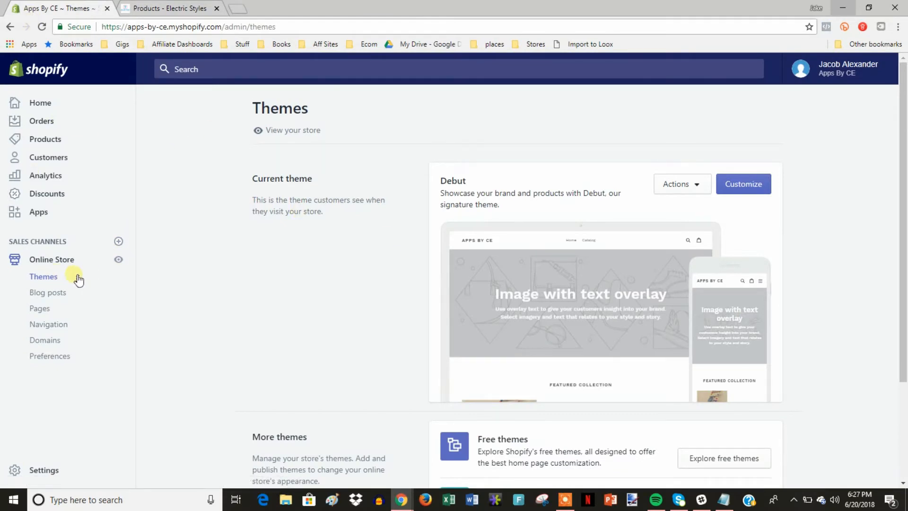
left_click(682, 183)
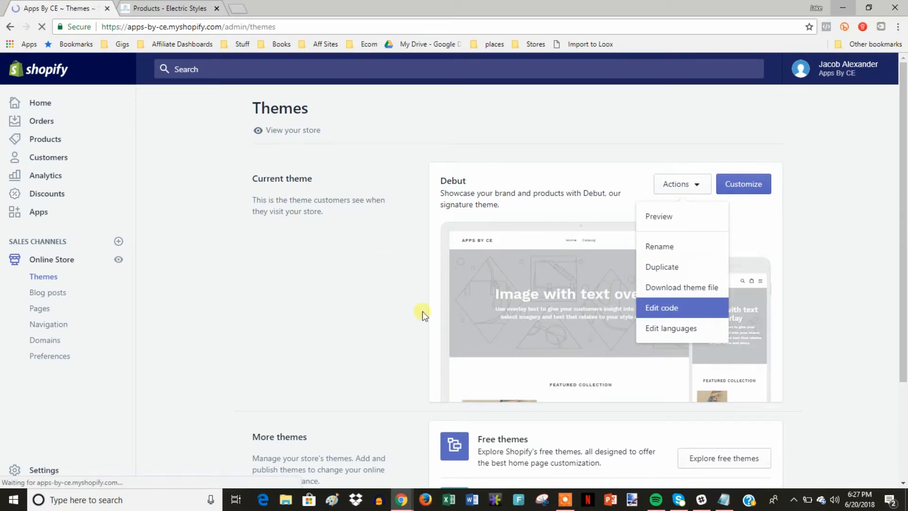
left_click(662, 307)
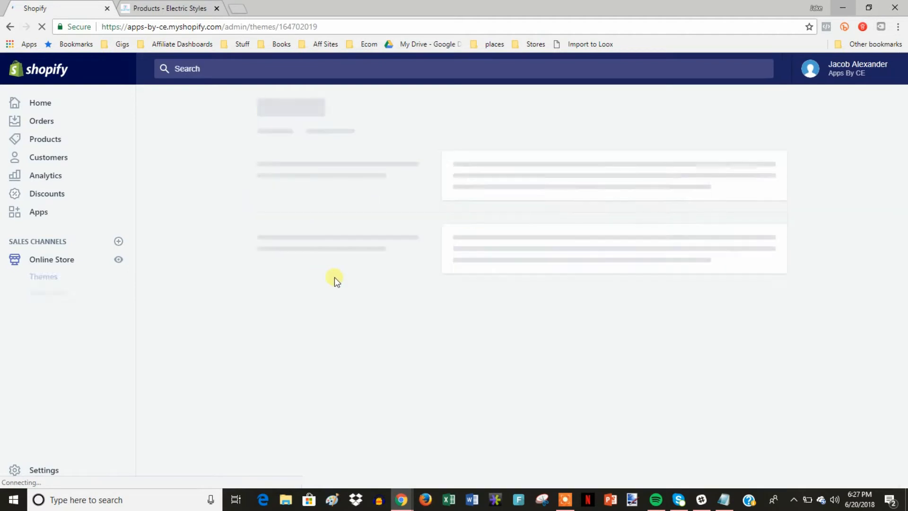
Open the Debut theme's collection.liquid template from the Templates file list.
left_click(51, 259)
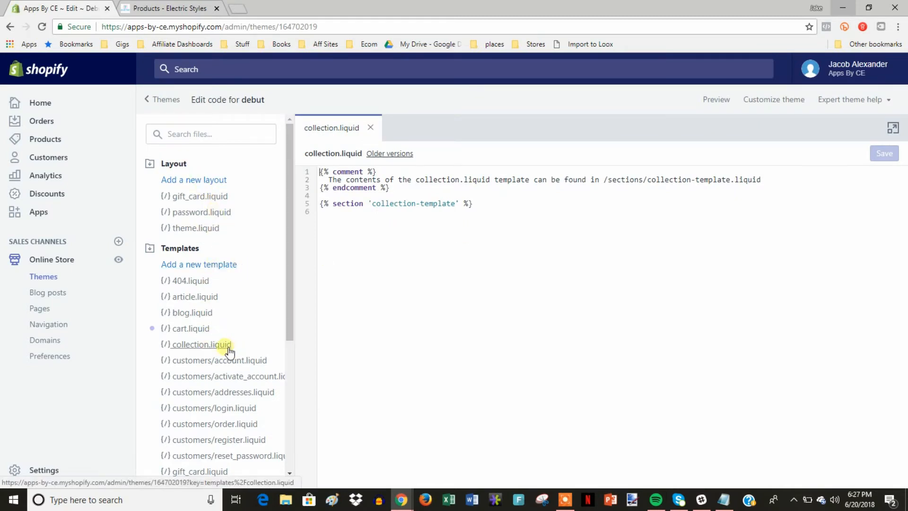
left_click(197, 344)
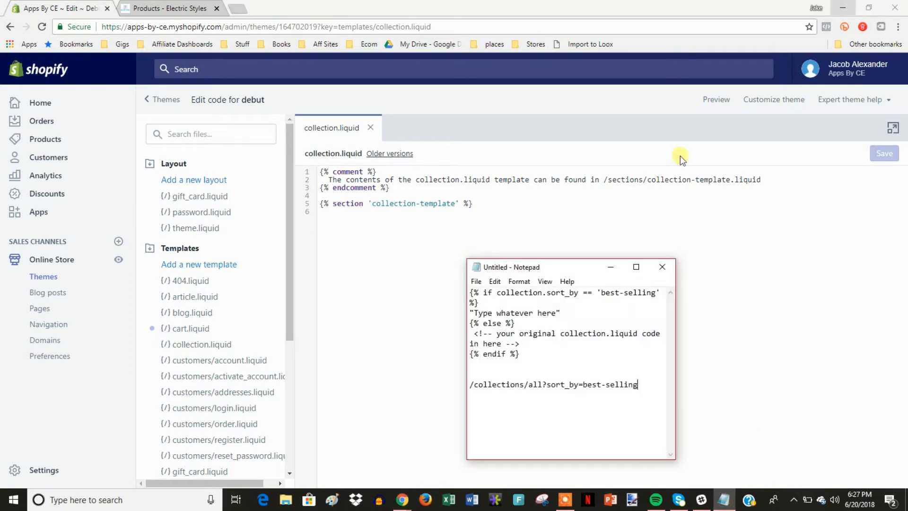
Select the best-selling if/else/endif snippet in Notepad for pasting into collection.liquid.
left_click_drag(471, 292, 519, 354)
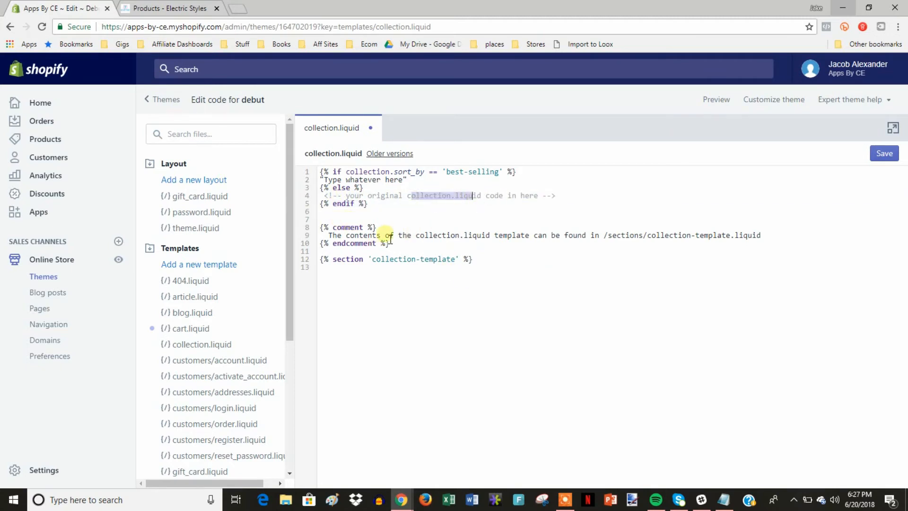
Select the original comment and collection-template section code to move into the else branch.
left_click_drag(322, 227, 472, 258)
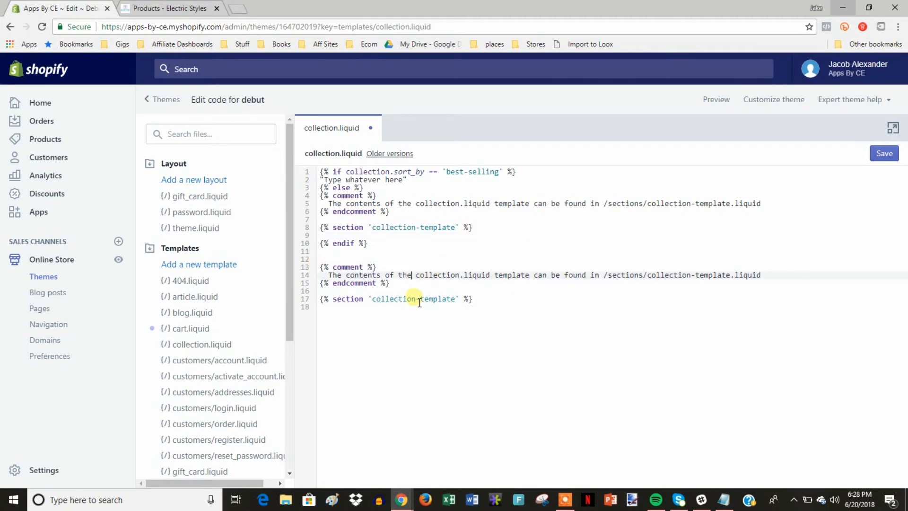
mouse_move(548, 310)
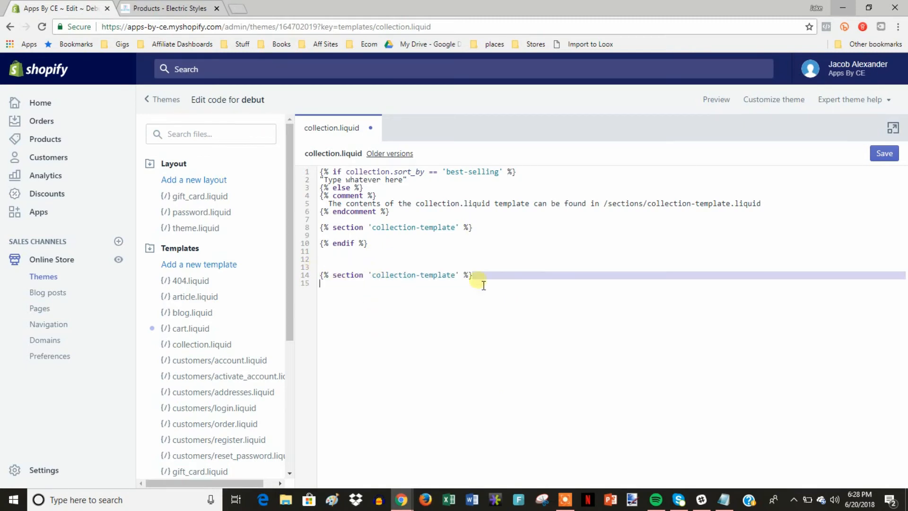
mouse_move(486, 290)
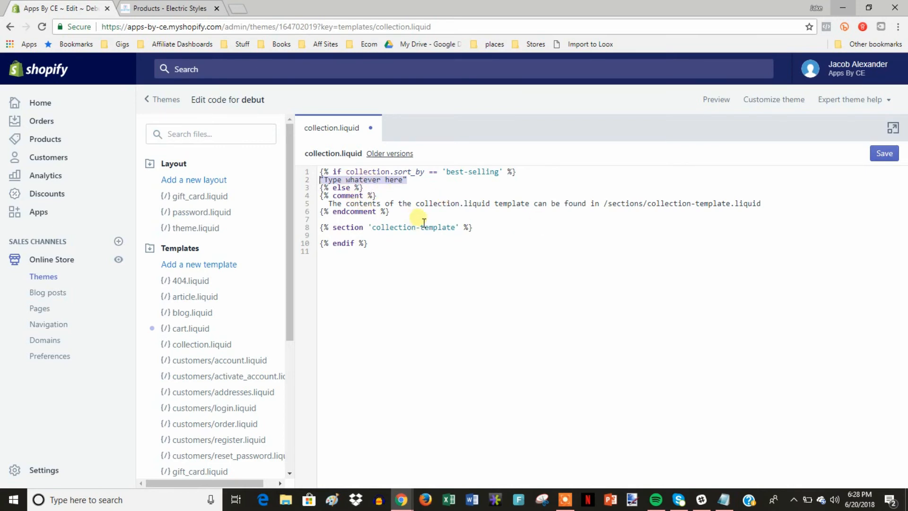
Replace the best-selling placeholder text with 'I see you' and save collection.liquid.
type("I see you")
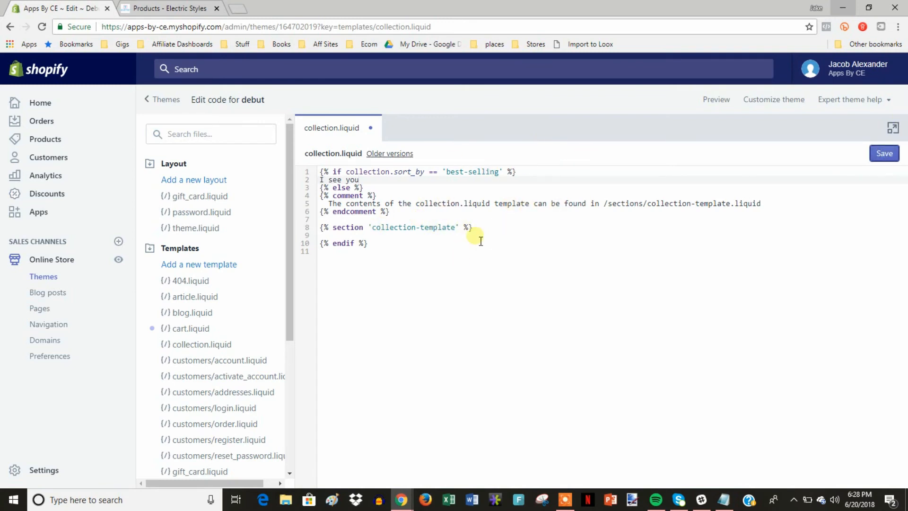
left_click(884, 153)
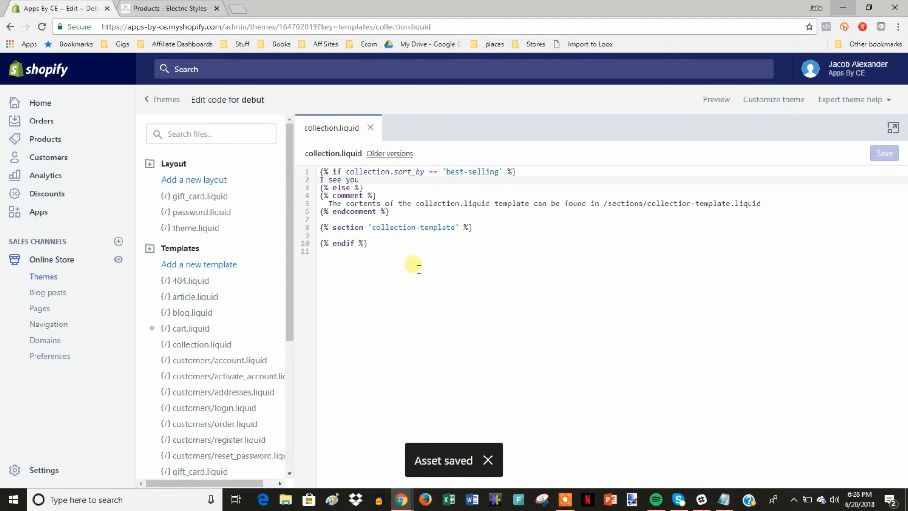